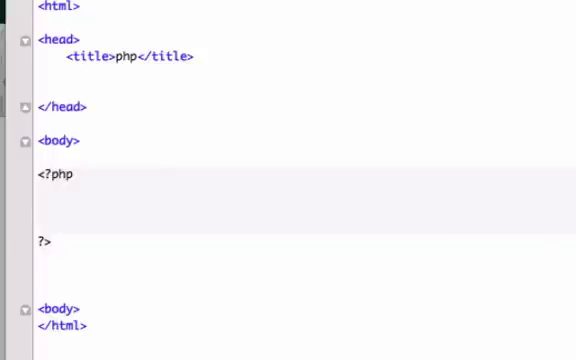
# Step: Write the empty statement $random = array(); in the PHP block
pyautogui.write('$rando')
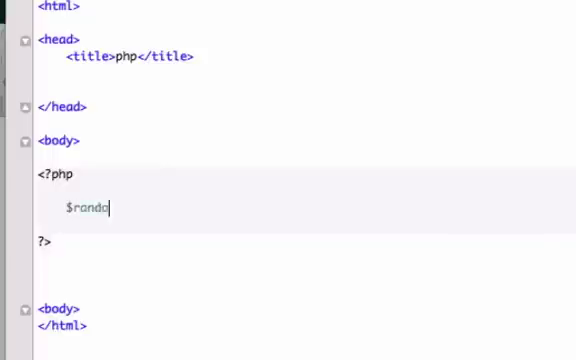
pyautogui.write('om =')
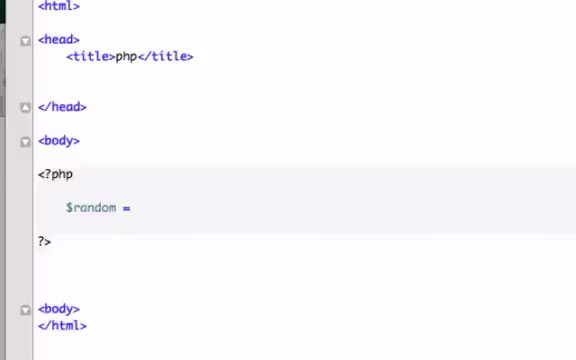
pyautogui.write('array')
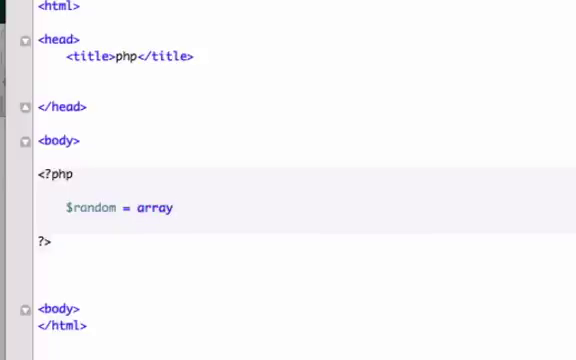
pyautogui.write('()')
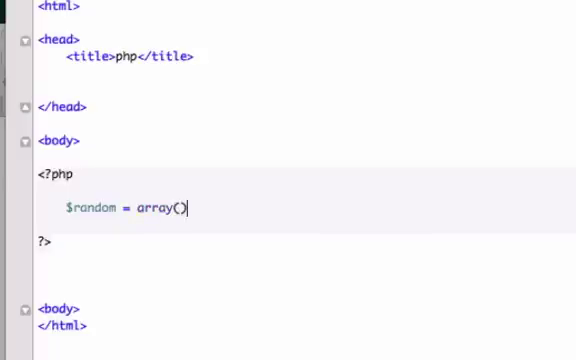
pyautogui.write(';')
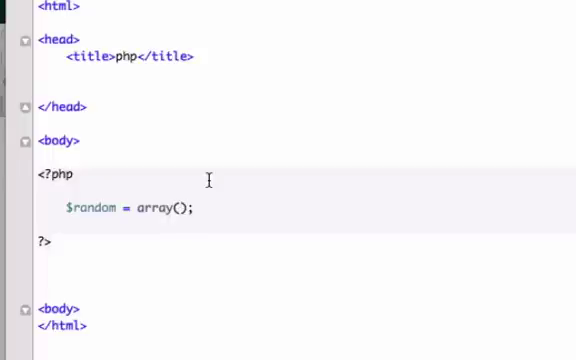
# Step: Fill the array with 6, "phone", "wallet", "glasses", 4 and "headgear"
pyautogui.write('6, "')
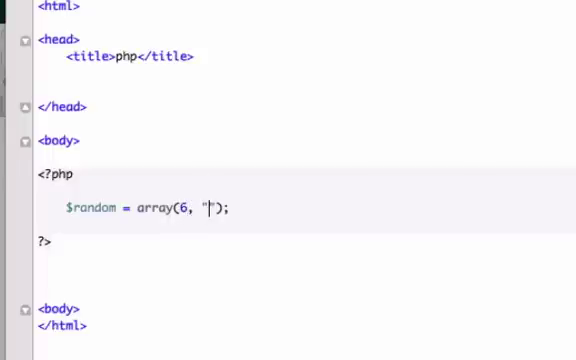
pyautogui.write('phon')
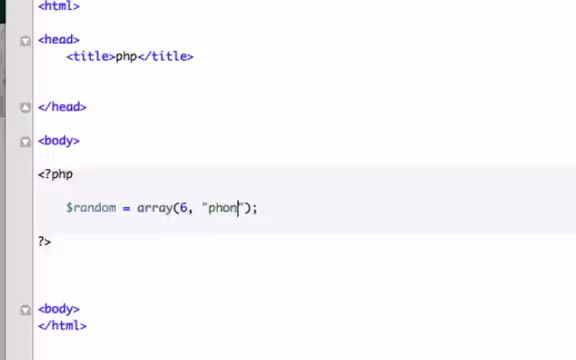
pyautogui.write('e", ""')
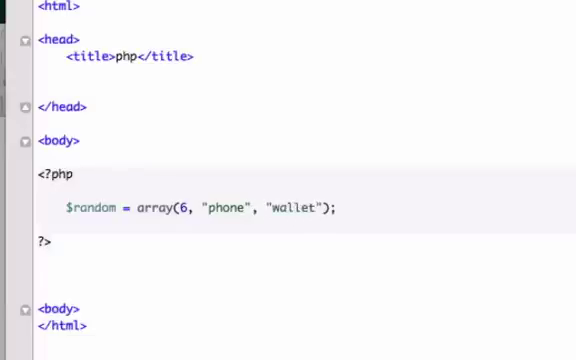
pyautogui.write(', "glasses",')
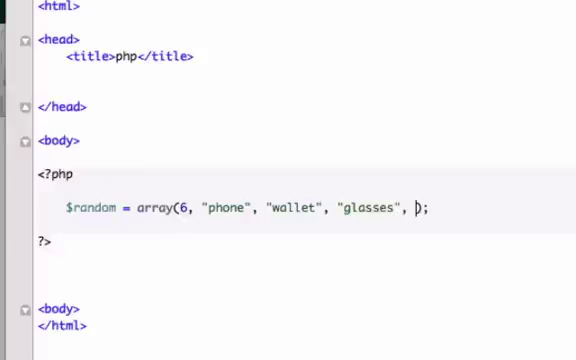
pyautogui.write('4,')
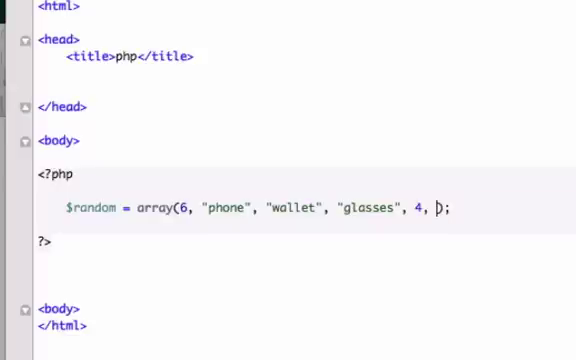
pyautogui.write('""')
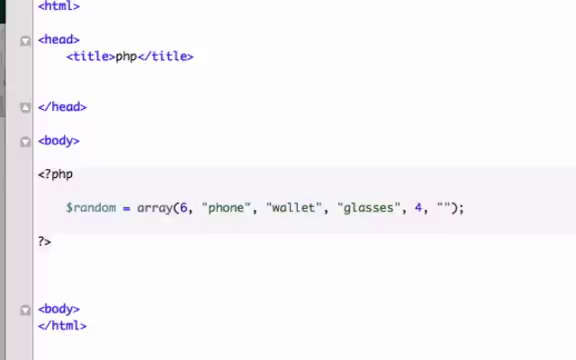
pyautogui.write('headge')
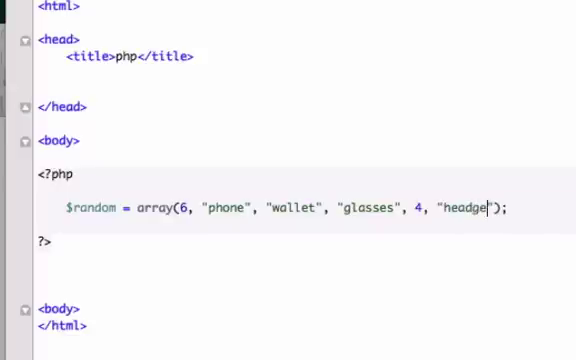
pyautogui.write('ar')
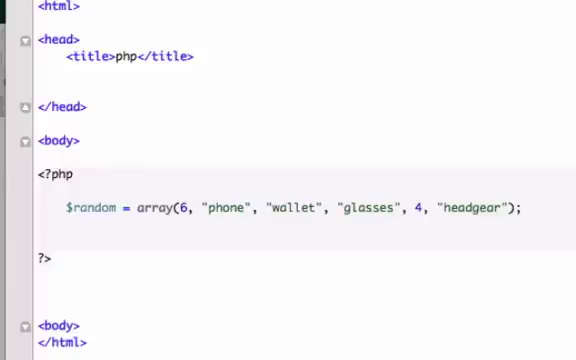
# Step: Add echo $random[1]; below the array, changing the index from 0 to 1
pyautogui.write('echo $ro')
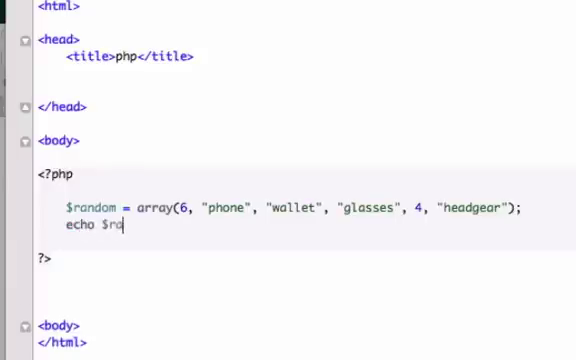
pyautogui.write('ndom')
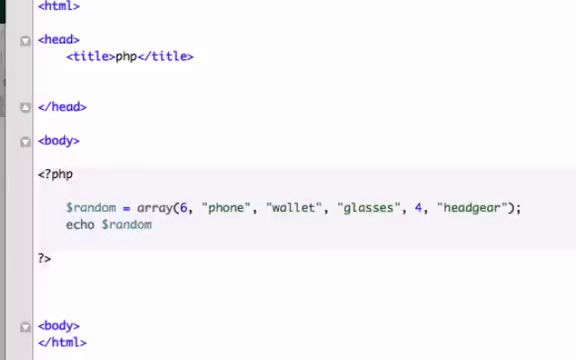
pyautogui.moveTo(236, 194)
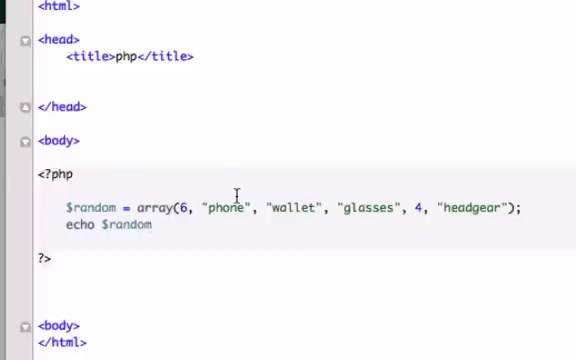
pyautogui.write('[]')
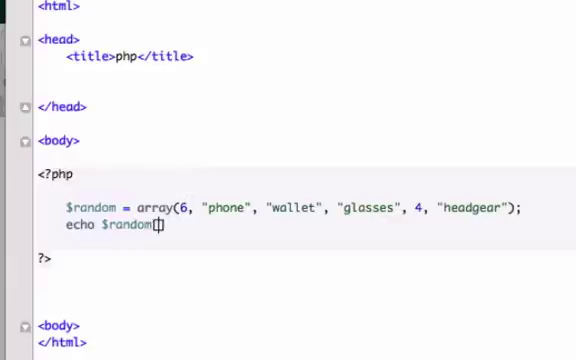
pyautogui.write('0')
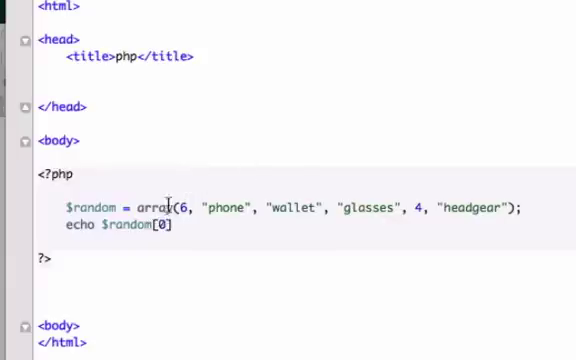
pyautogui.write(';')
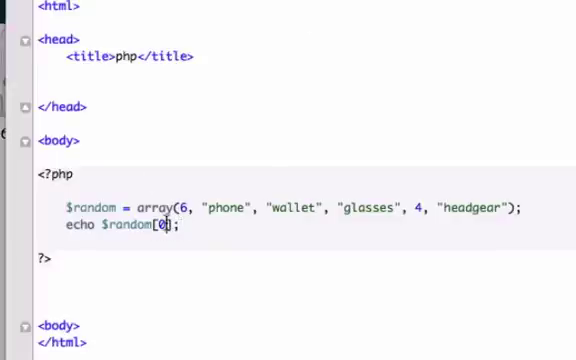
pyautogui.write('1')
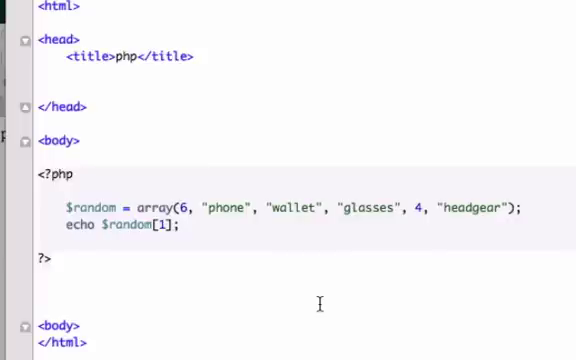
# Step: Delete the echo and items after "wallet", adding array(55, "pencil", "glue", "cards")
pyautogui.press('BackSpace')
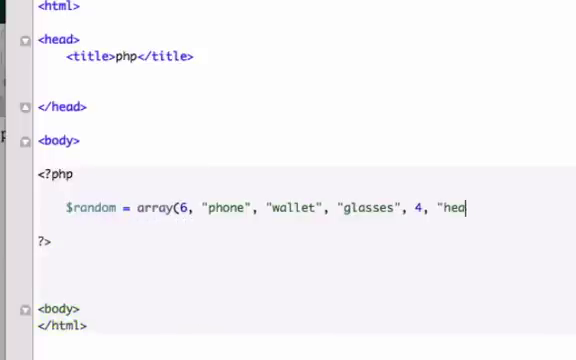
pyautogui.press('BackSpace')
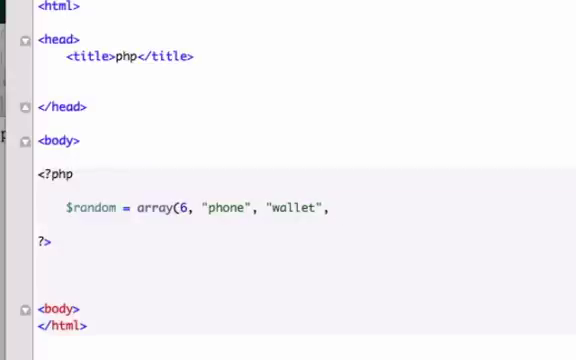
pyautogui.write('arr')
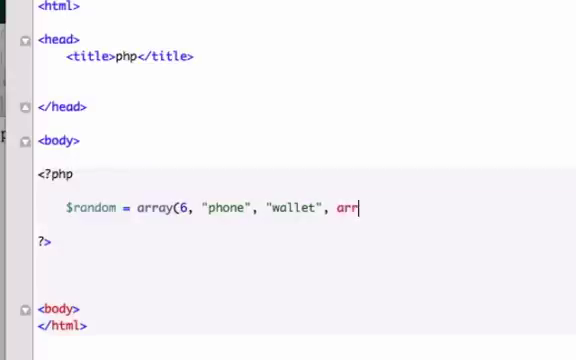
pyautogui.write('ay90')
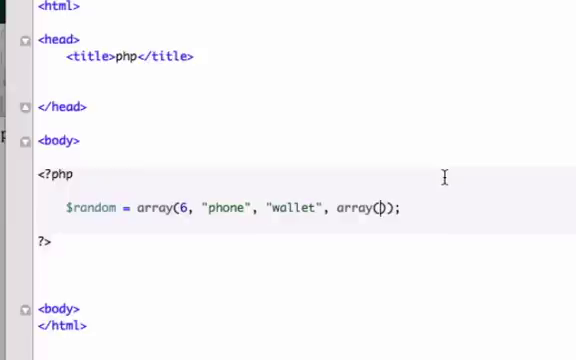
pyautogui.write('55, "')
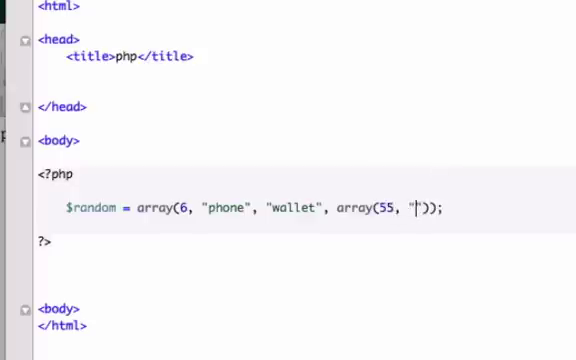
pyautogui.write('pencil')
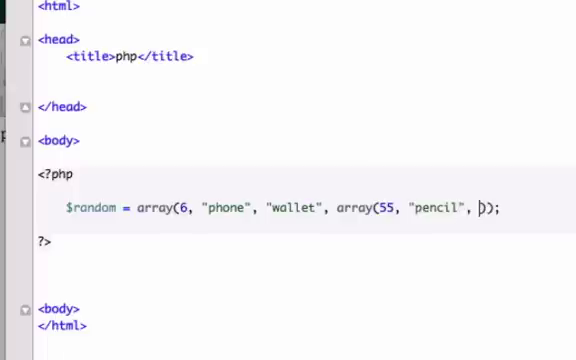
pyautogui.write('"glue"')
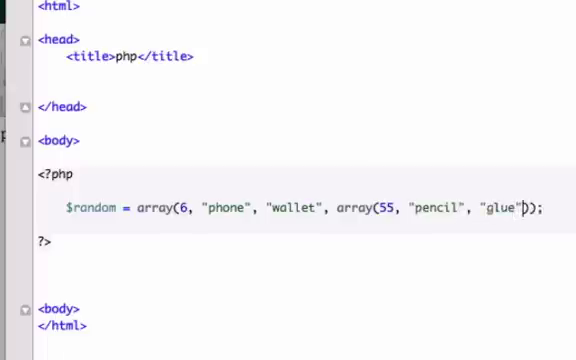
pyautogui.write(',')
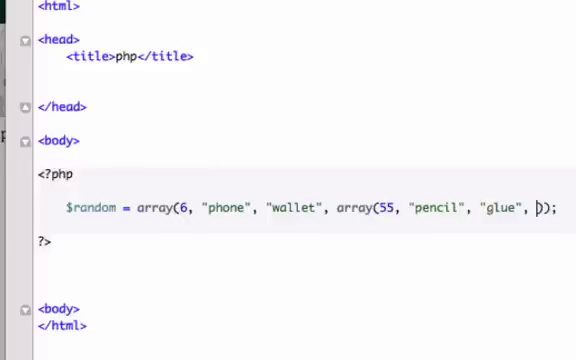
pyautogui.write('"cards",')
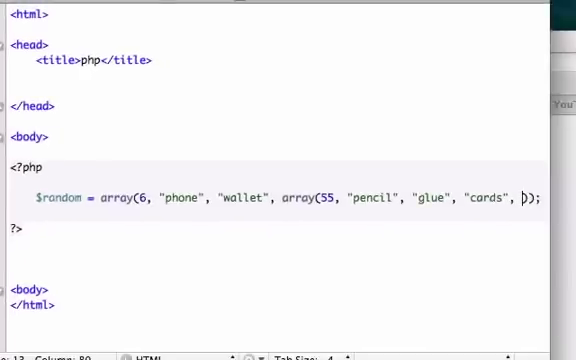
# Step: Append 34 to the nested array and add echo $random[3]; on a new line
pyautogui.write('34')
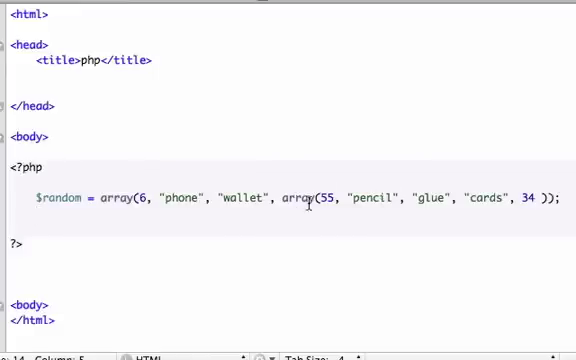
pyautogui.moveTo(306, 198)
pyautogui.write('echo')
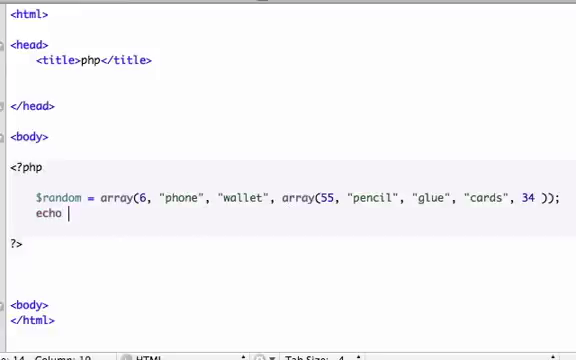
pyautogui.write('$ra')
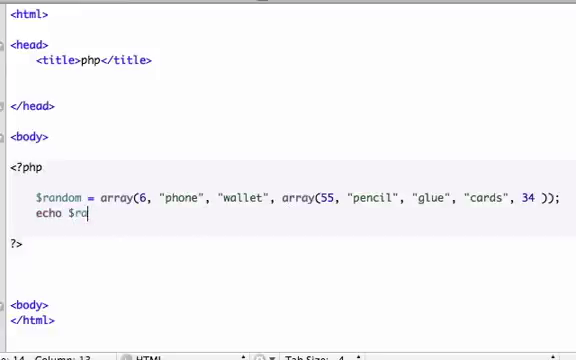
pyautogui.write('ndom')
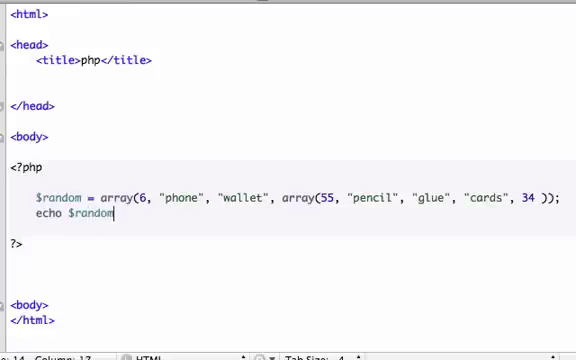
pyautogui.write('[3];')
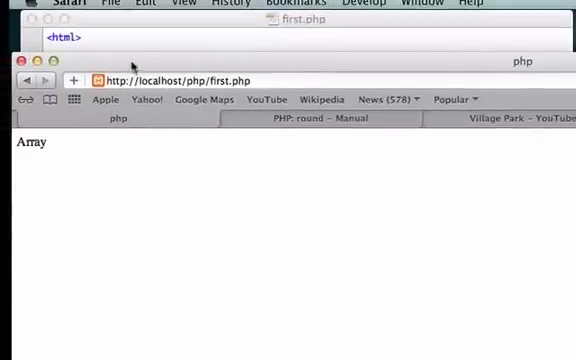
pyautogui.moveTo(143, 28)
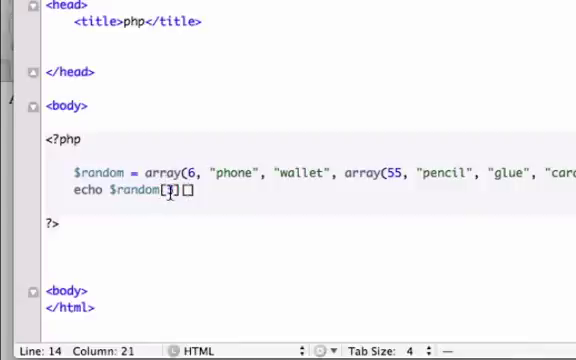
# Step: Change the echo to $random[3][2]; so it prints "glue"
pyautogui.write('3')
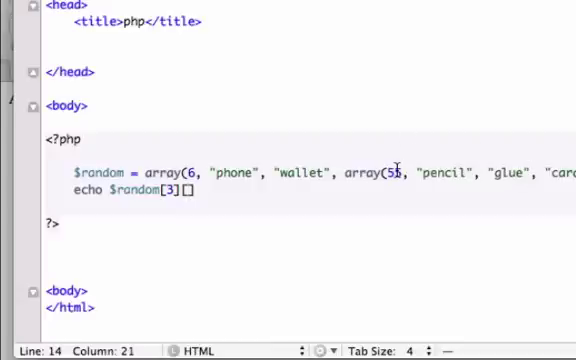
pyautogui.write('5')
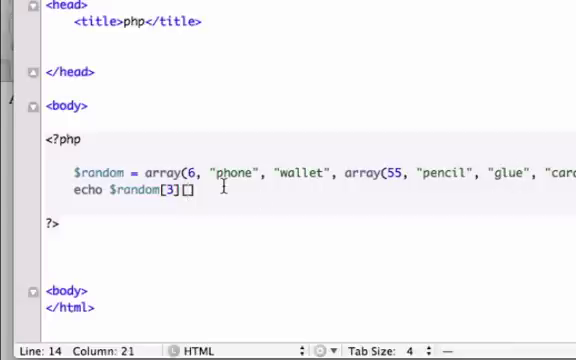
pyautogui.write('[2]')
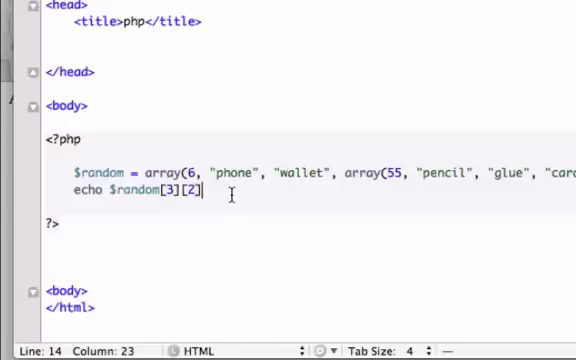
pyautogui.write(';')
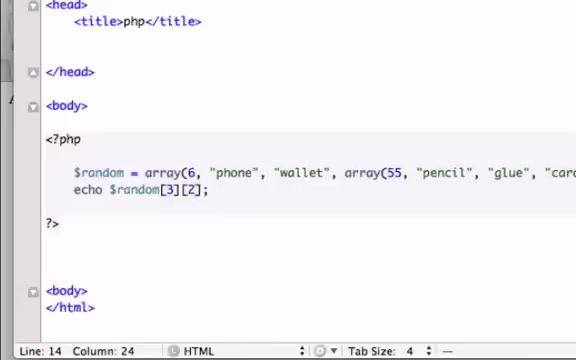